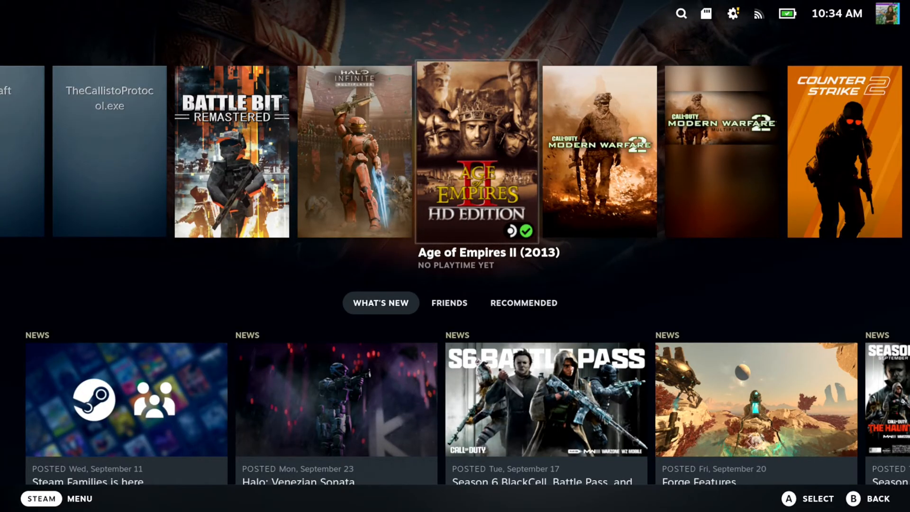
Step: Bring up the Steam Settings screen over the library home
left_click(41, 498)
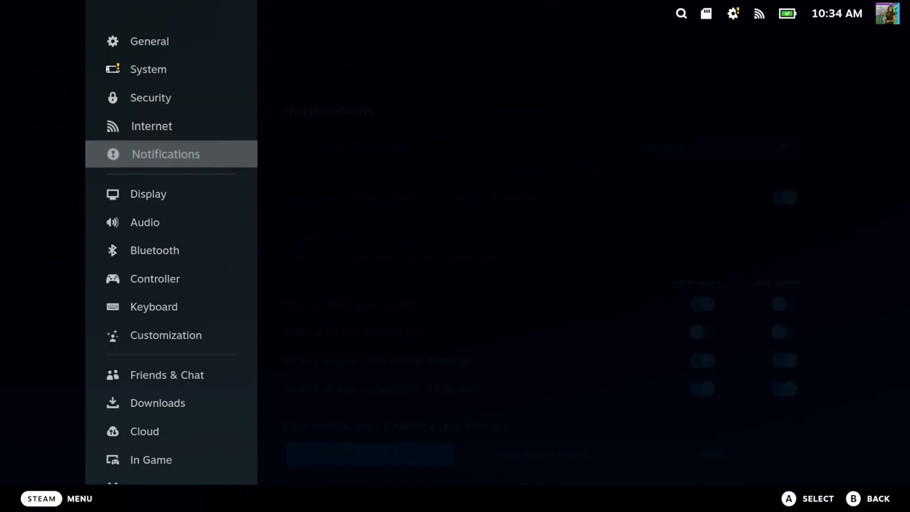
Step: Show the Display page's Dim Display timers: 15 minutes plugged in, 5 minutes unplugged
left_click(149, 194)
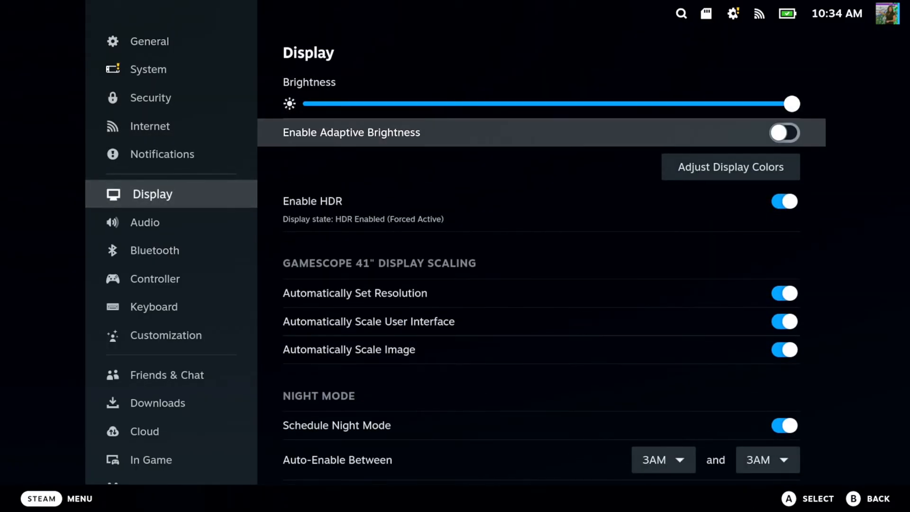
scroll("down", 3)
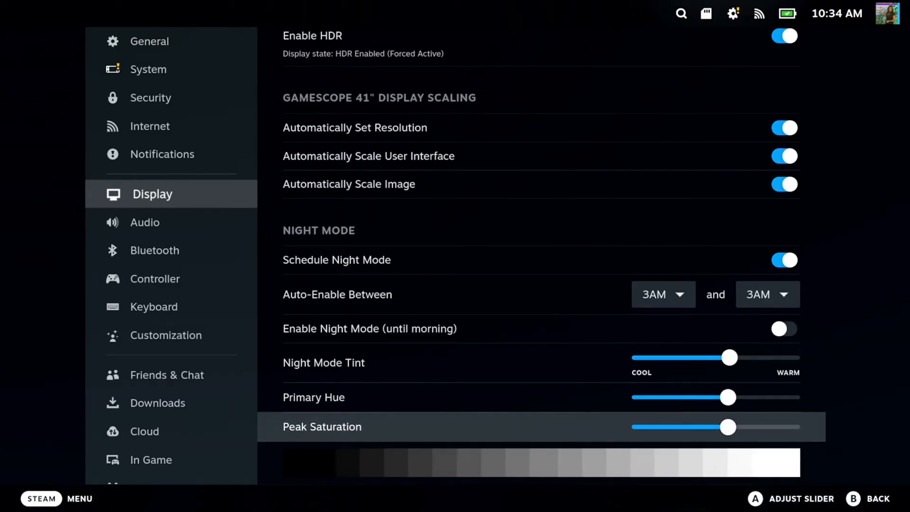
scroll("down", 3)
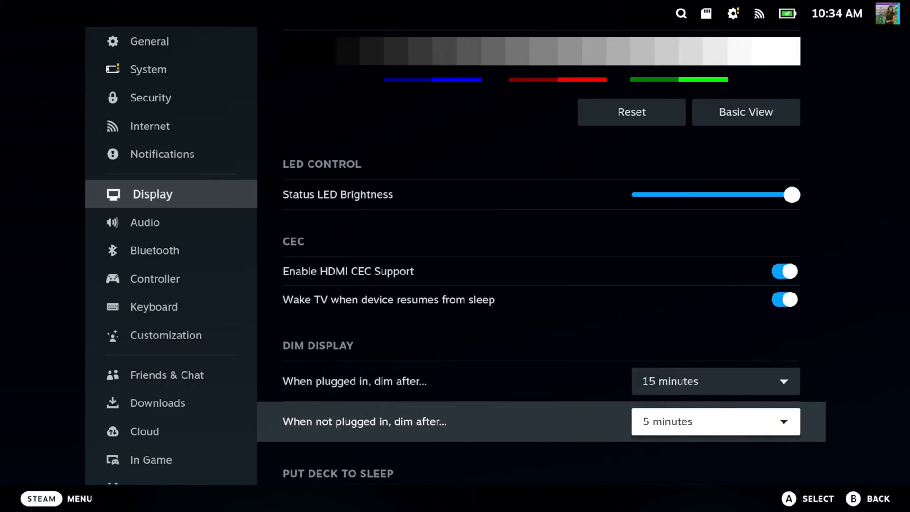
mouse_move(354, 381)
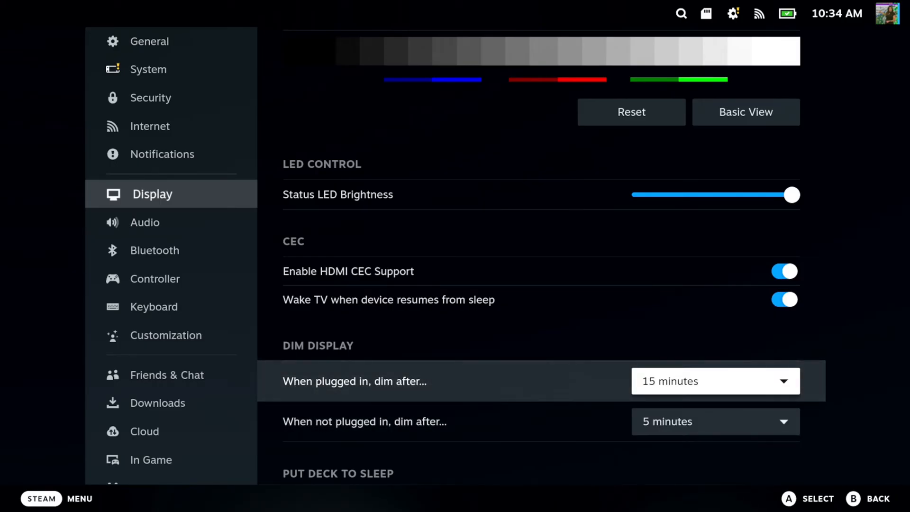
scroll("down", 3)
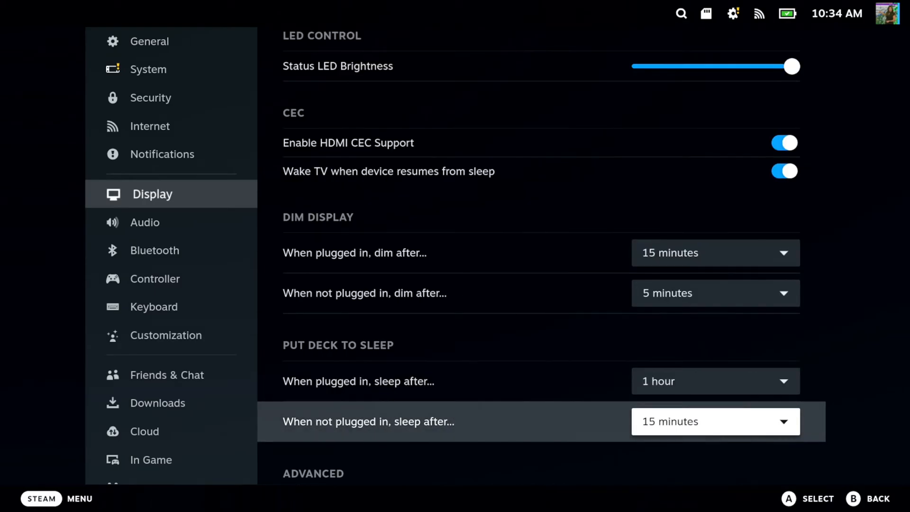
scroll("down", 3)
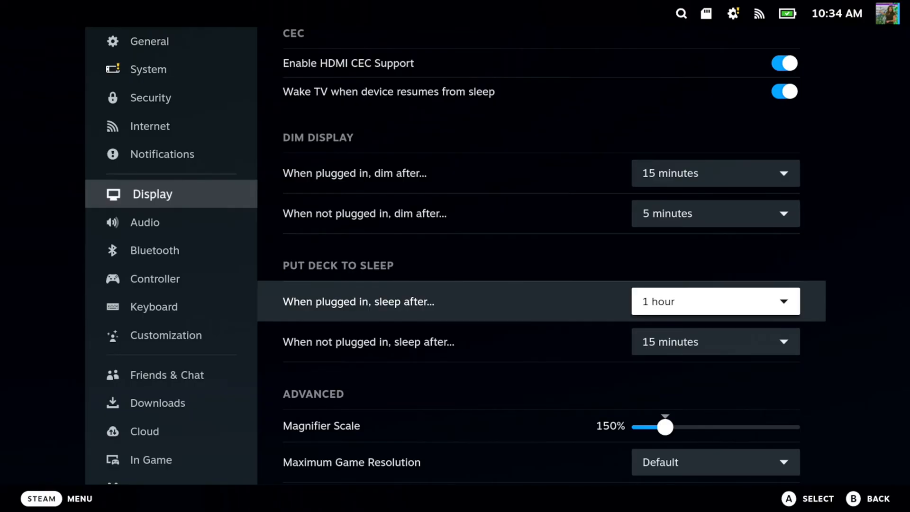
left_click(715, 301)
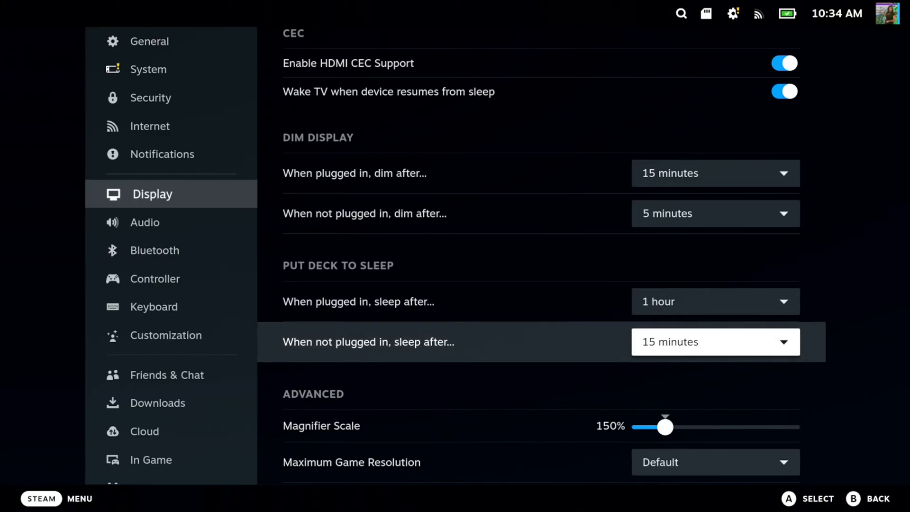
left_click(715, 341)
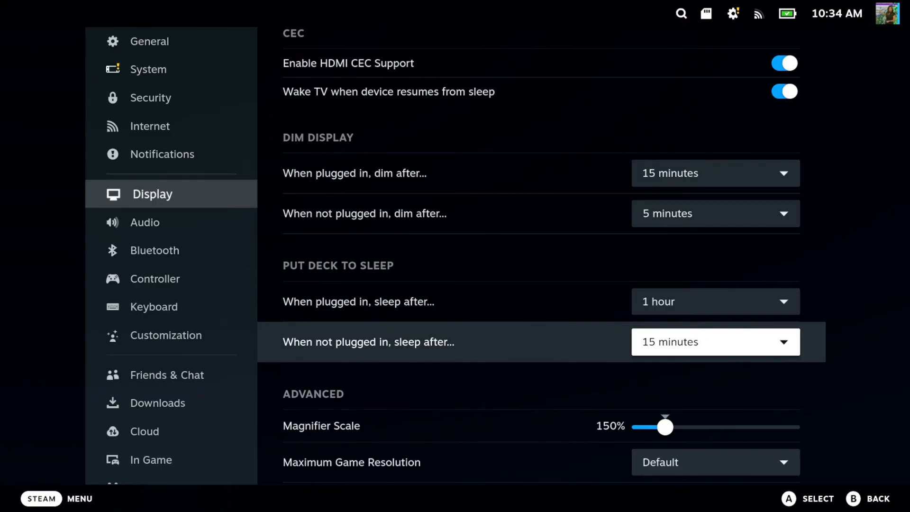
left_click(714, 341)
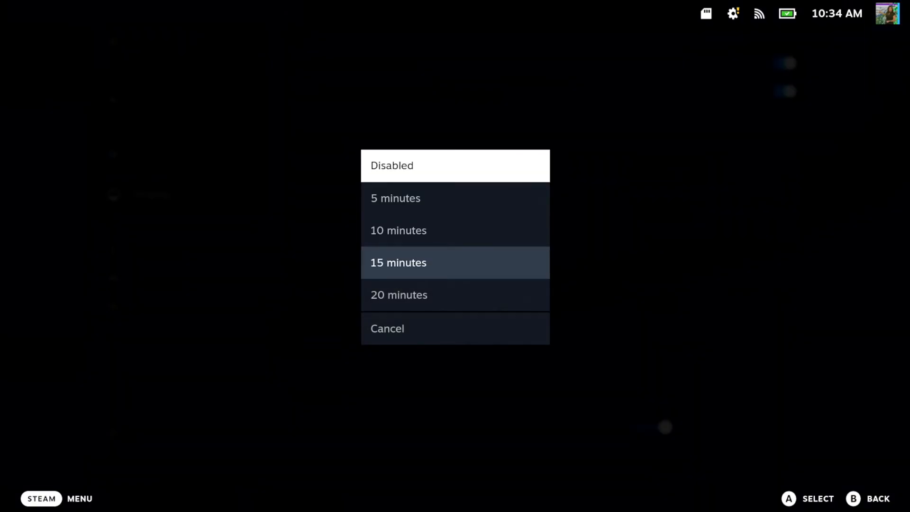
left_click(399, 263)
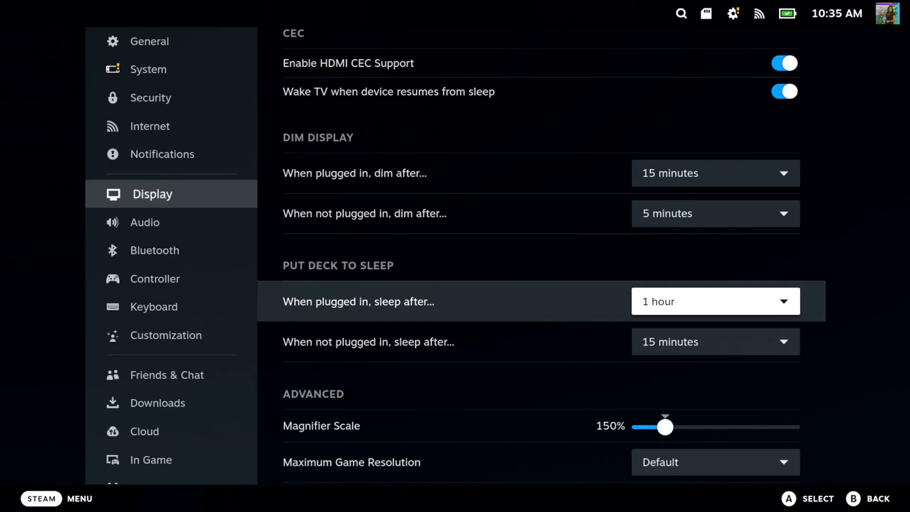
Step: Reach the Advanced display section and bring up the Quick Settings panel
scroll("down", 3)
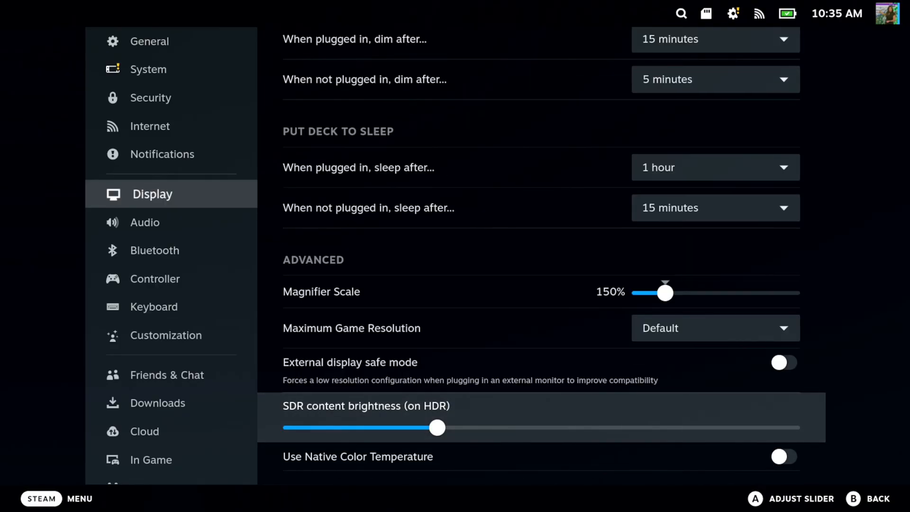
left_click(733, 13)
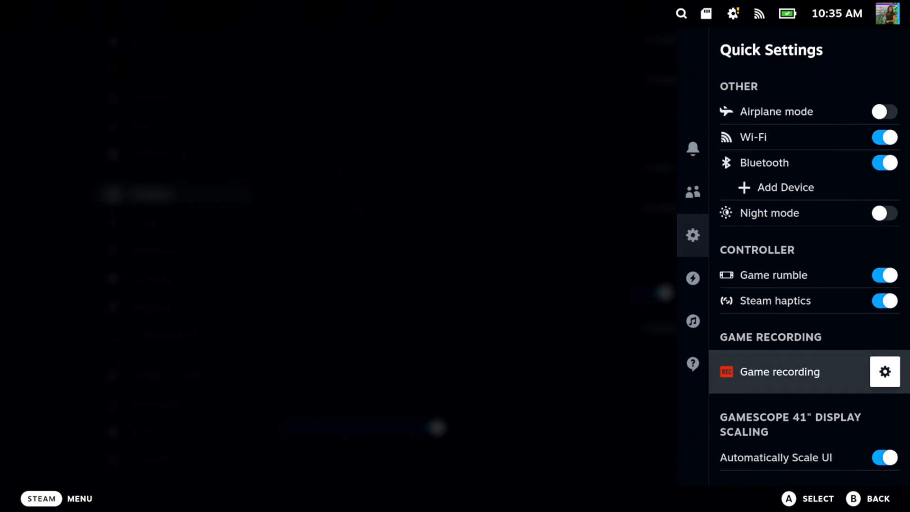